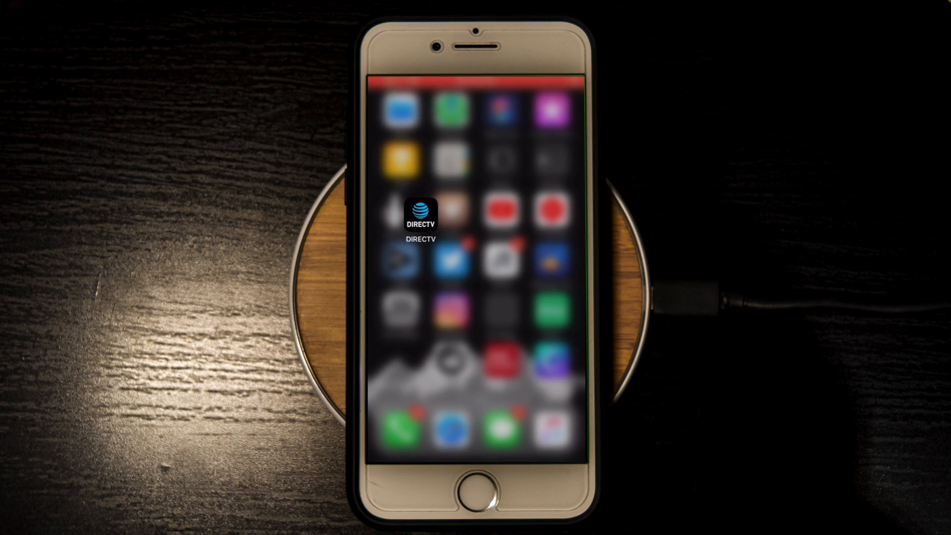
Step: Leave the DIRECTV app and move to the last Home Screen page where NewTerm sits
left_click(421, 210)
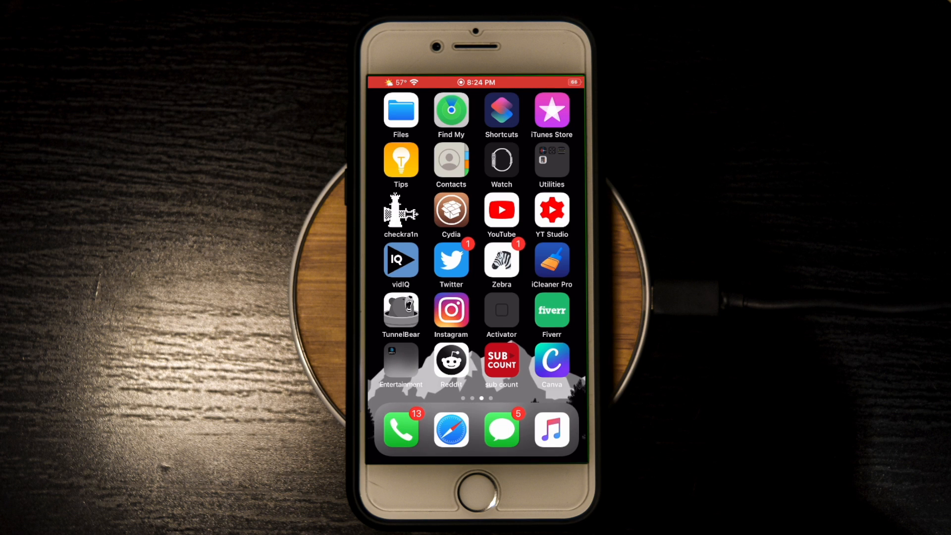
scroll("left", 3)
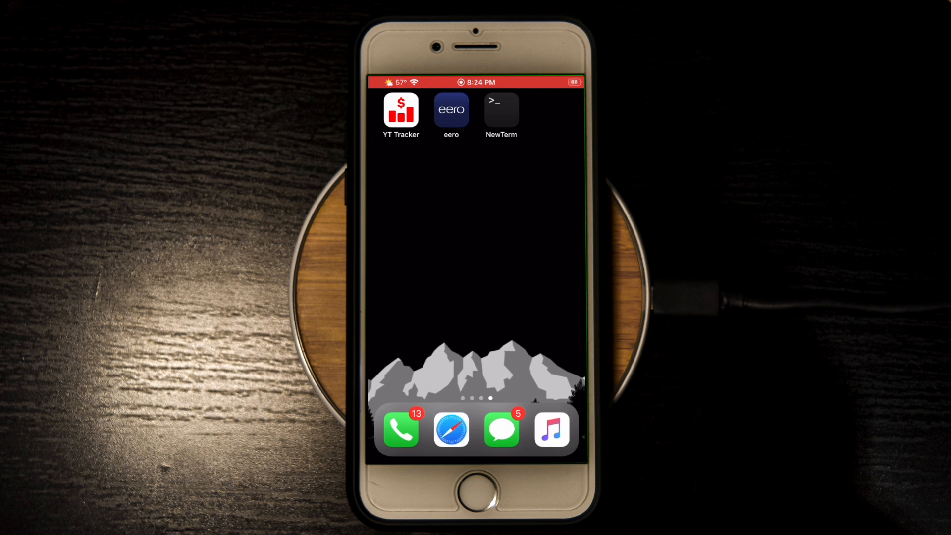
Step: Download the KernBypass deb from the KernBypass-Public GitHub README in Safari
left_click(450, 429)
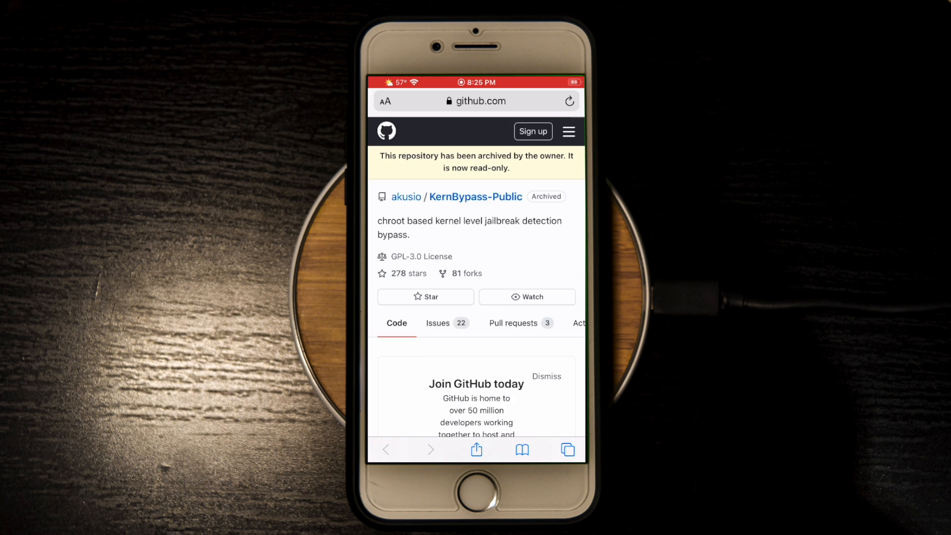
scroll("down", 3)
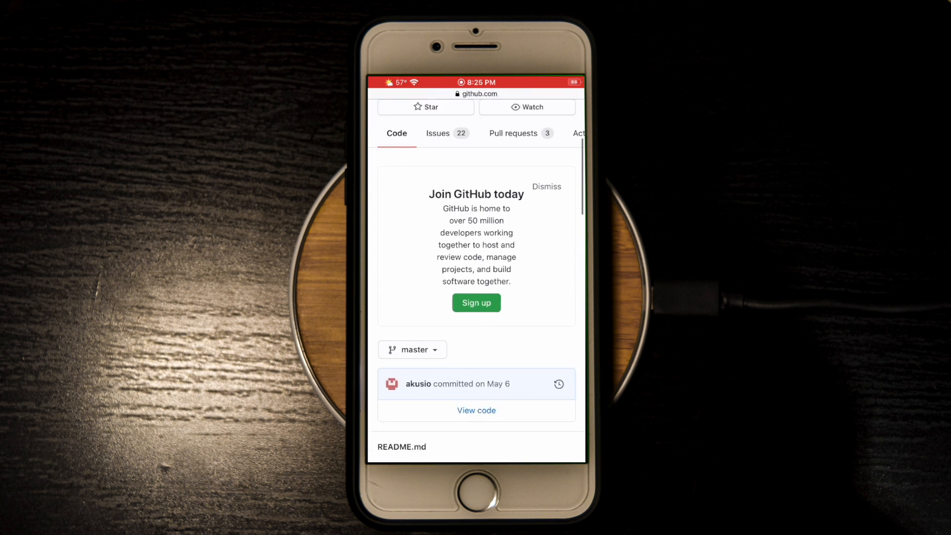
scroll("down", 3)
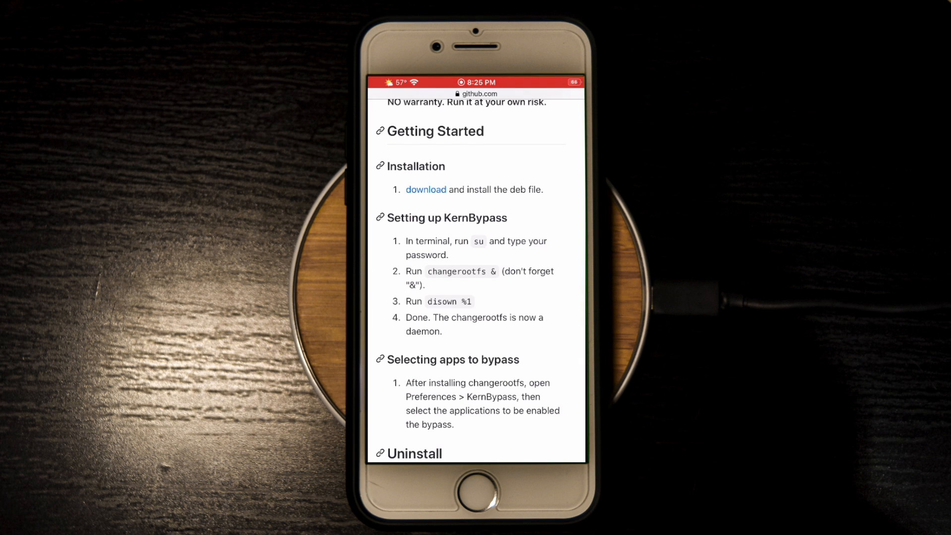
left_click(426, 189)
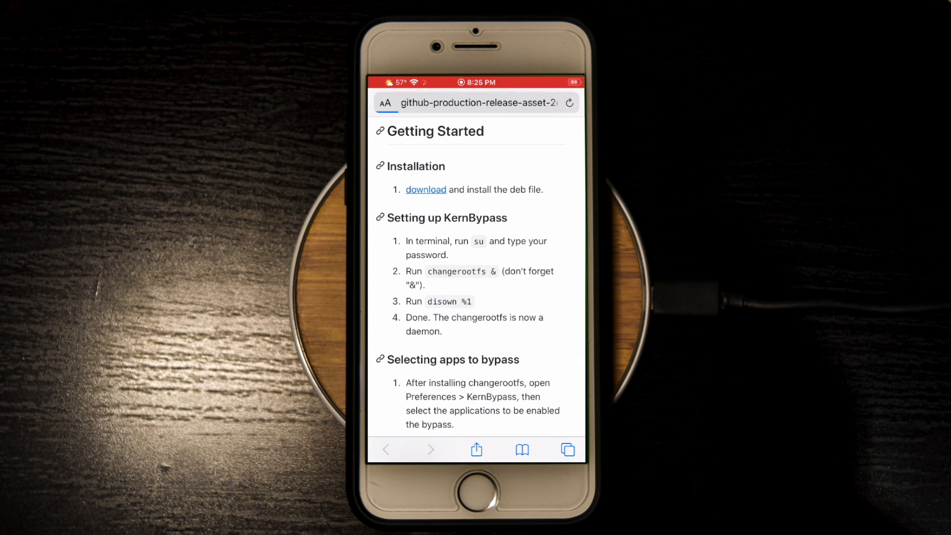
left_click(426, 189)
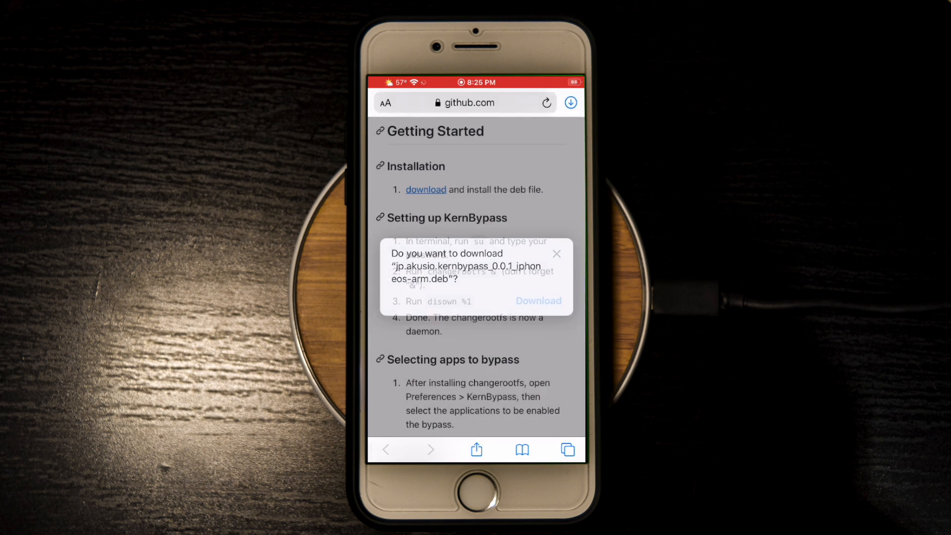
Step: Open the downloaded KernBypass deb from Safari's Downloads list in the package installer
left_click(537, 300)
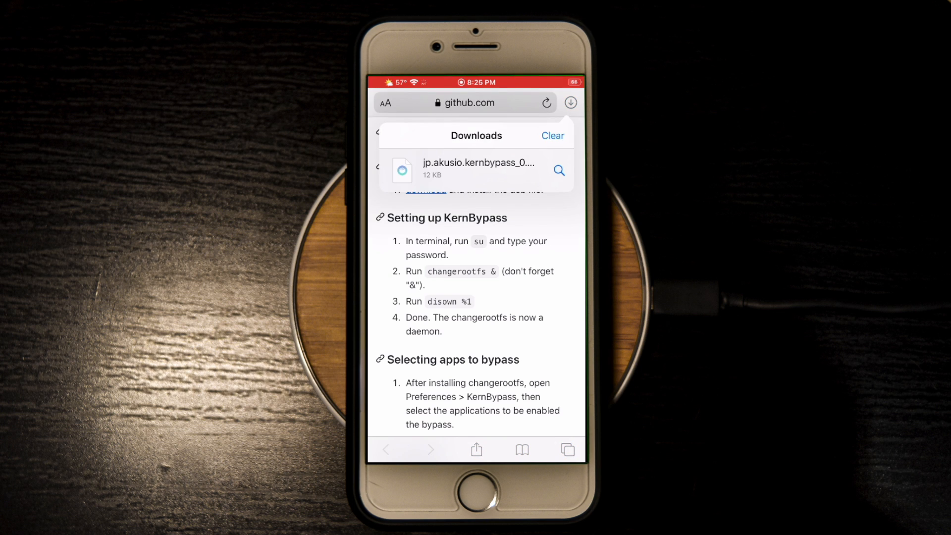
left_click(478, 169)
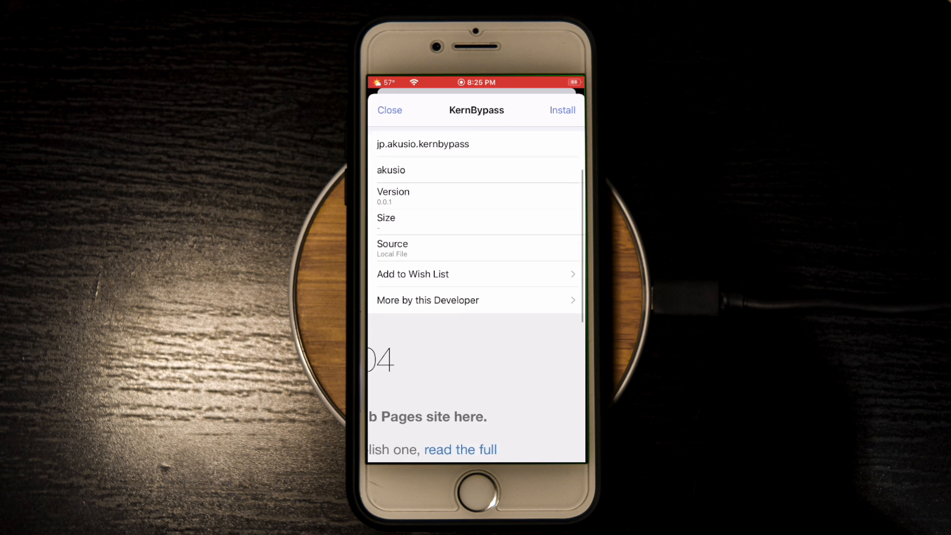
Step: Queue and install jp.akusio.kernbypass 0.0.1 in Zebra, then restart SpringBoard
left_click(390, 110)
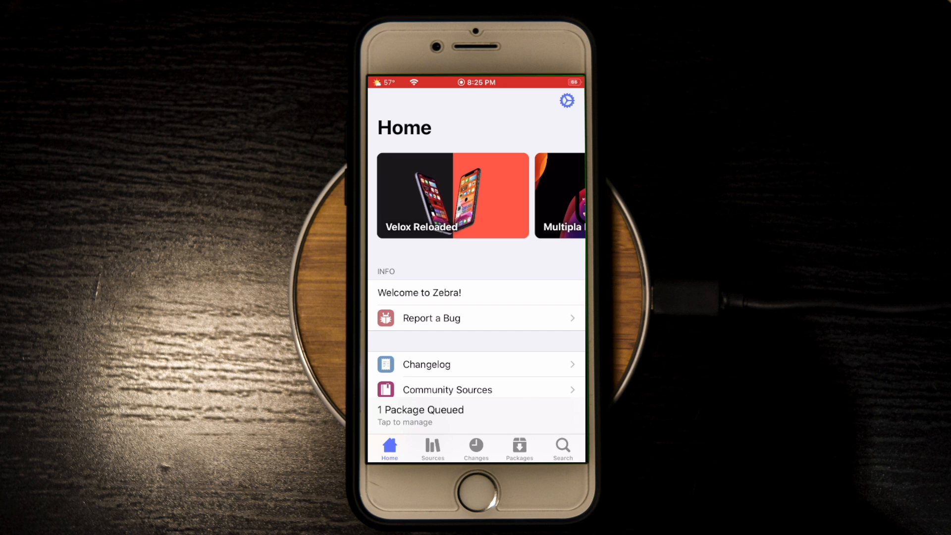
left_click(420, 415)
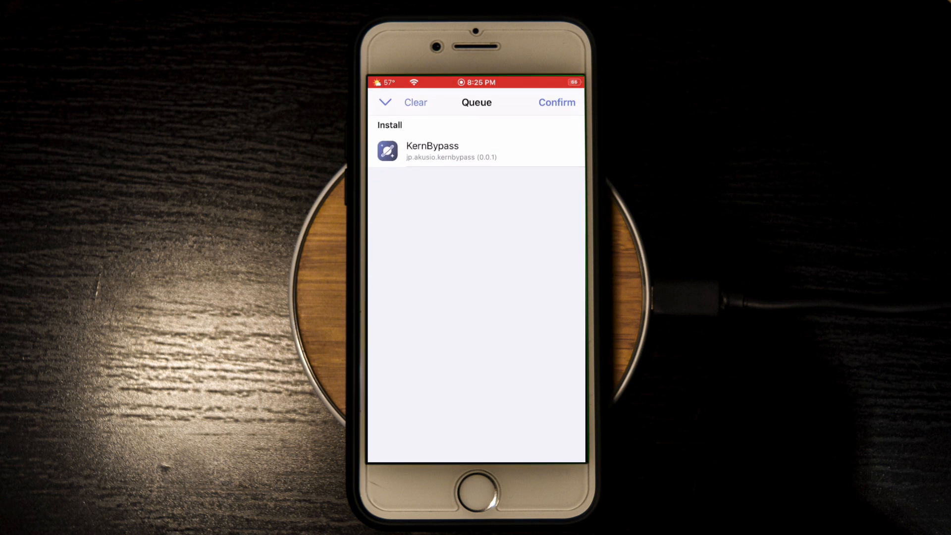
left_click(556, 102)
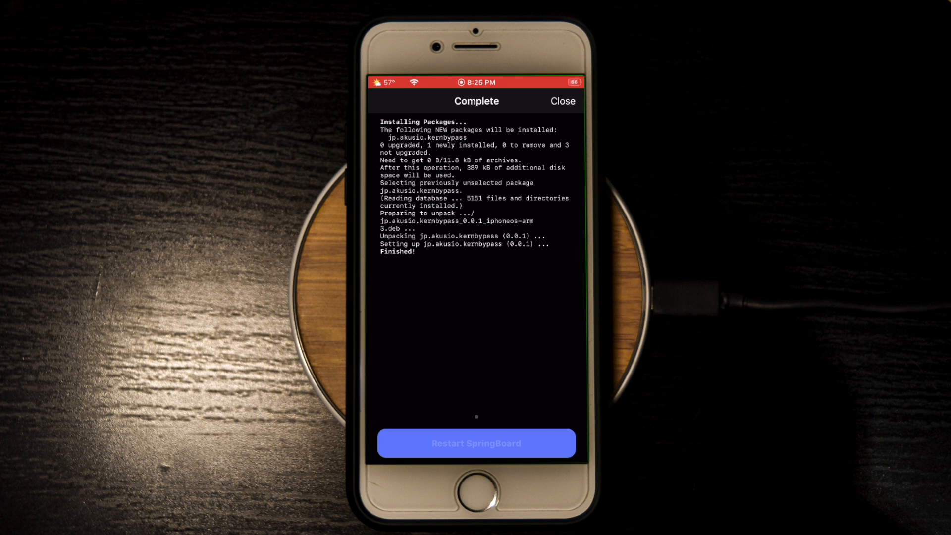
left_click(475, 442)
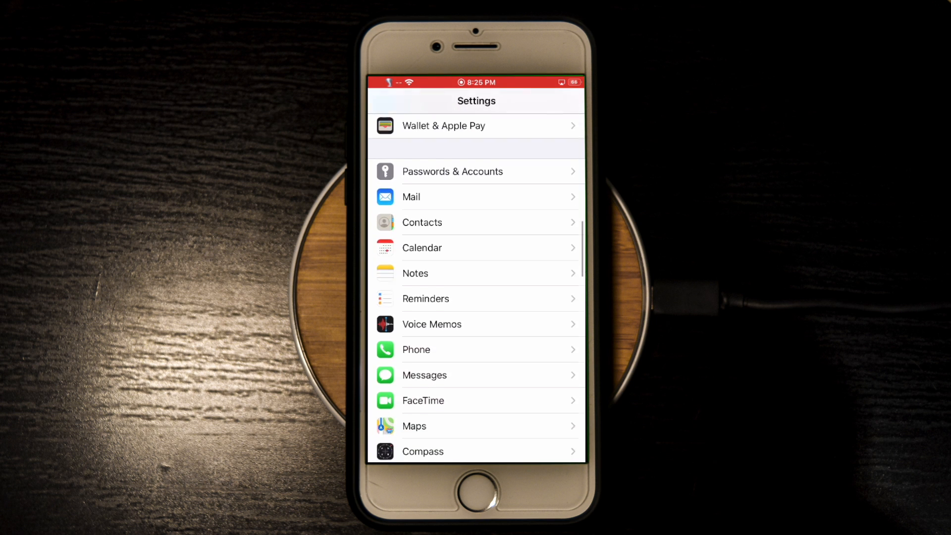
Step: Switch on DIRECTV in KernBypass's Enable Applications list in Settings
scroll("down", 3)
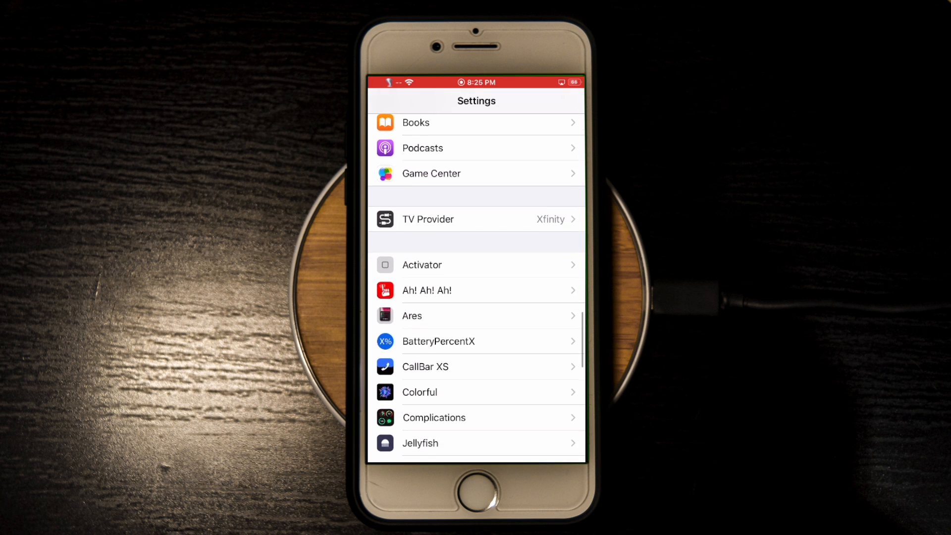
scroll("down", 3)
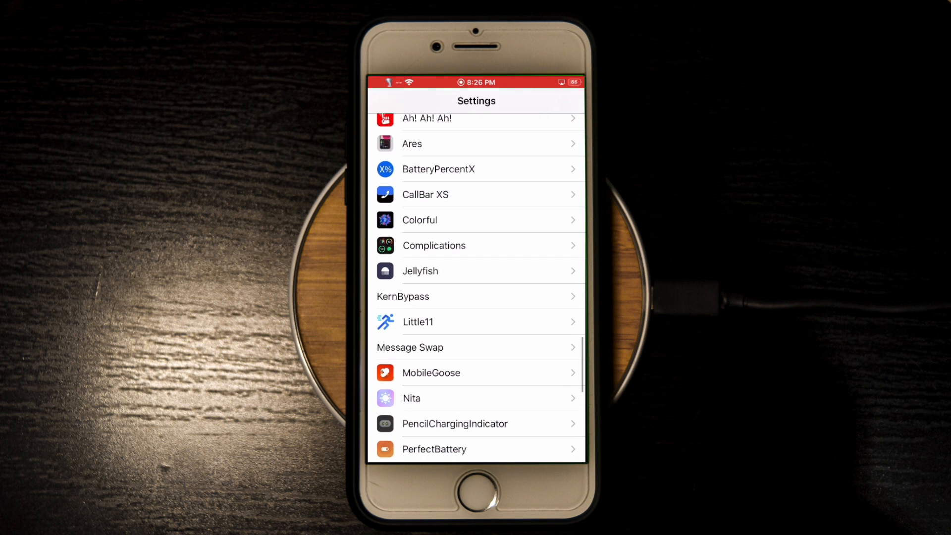
left_click(476, 297)
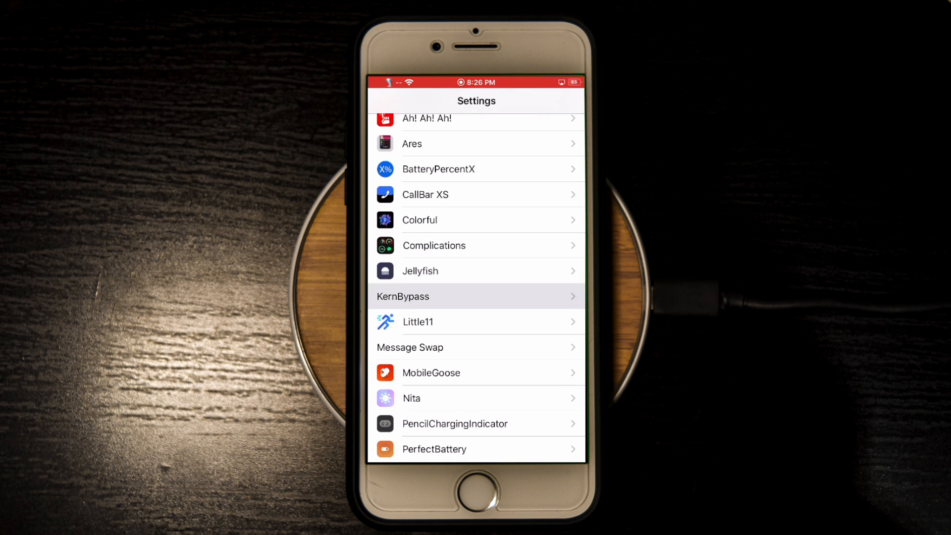
left_click(477, 296)
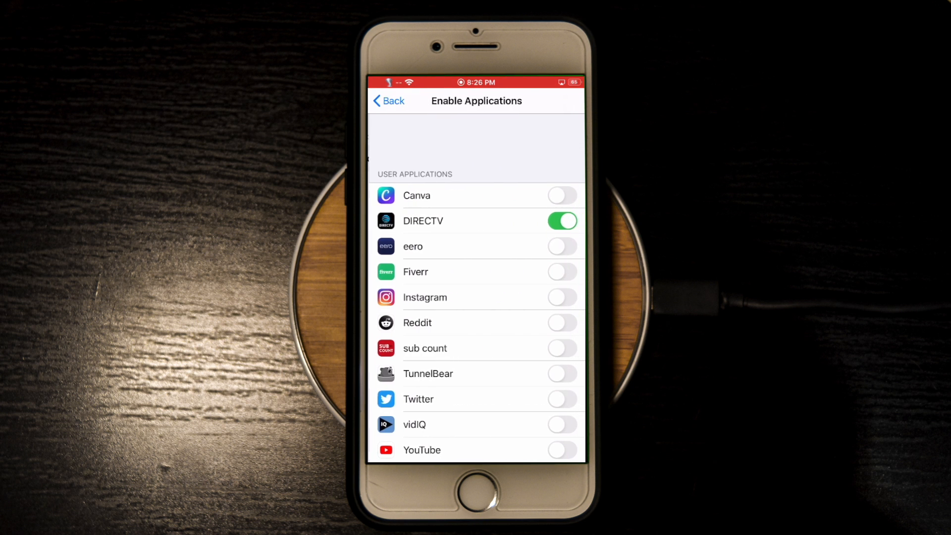
scroll("down", 3)
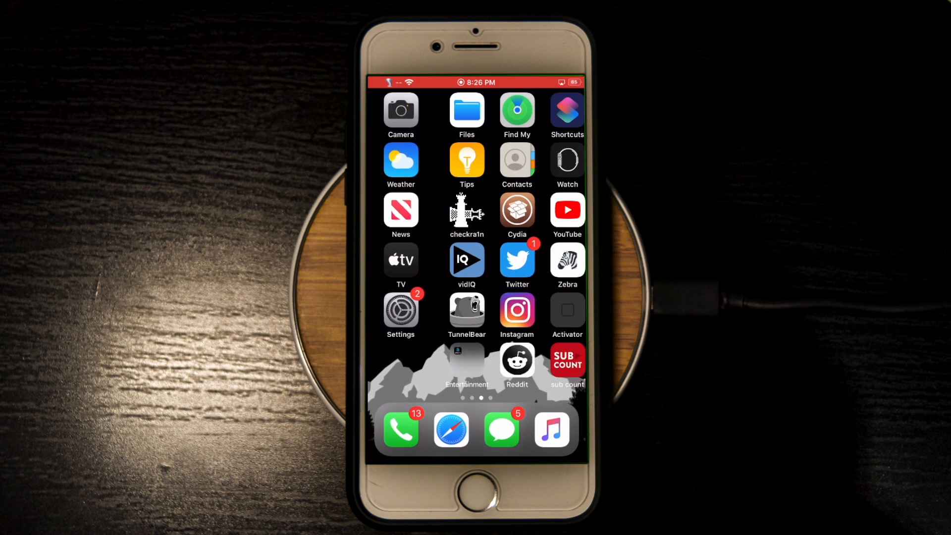
Step: Launch NewTerm and become root with su
scroll("left", 3)
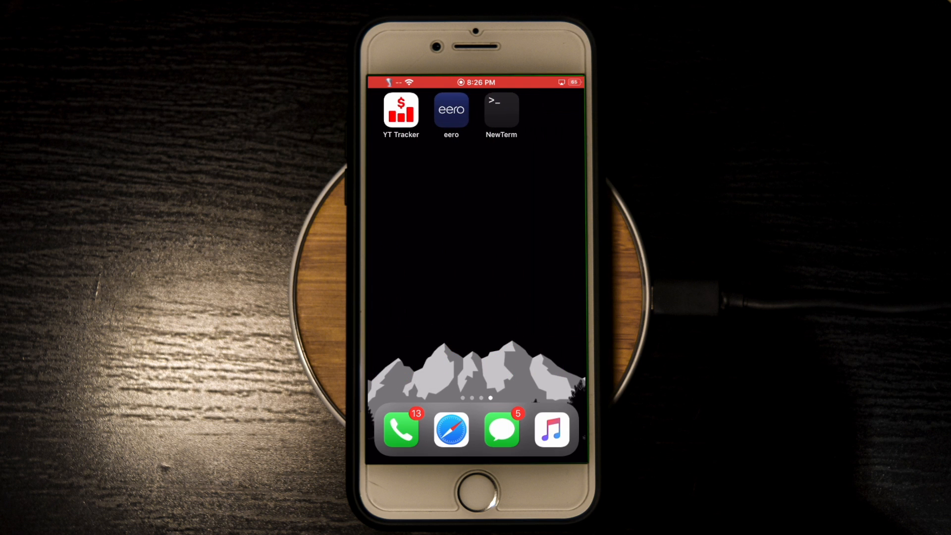
left_click(500, 111)
type("su")
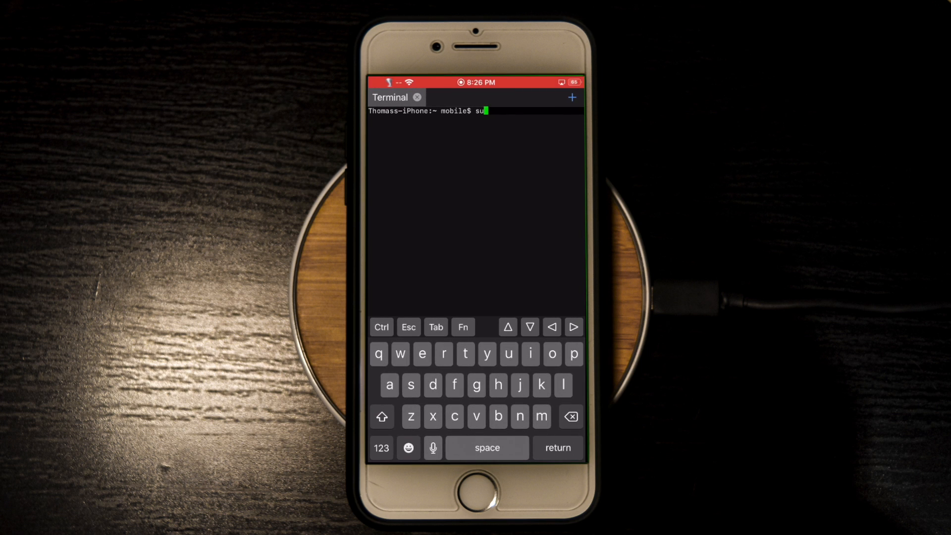
key("Return")
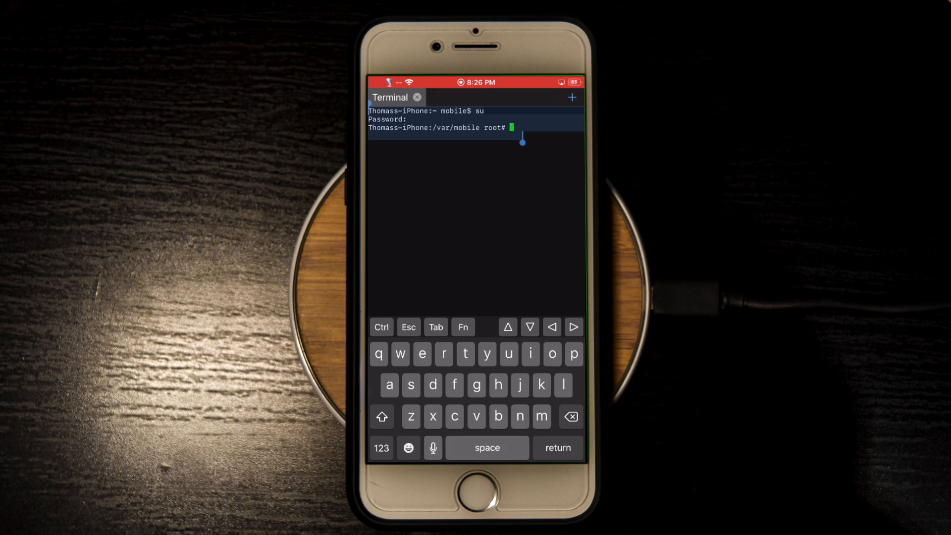
Step: Run 'changerootfs &' then 'disown %1' so the KernBypass daemon keeps running
type("changerootfs &")
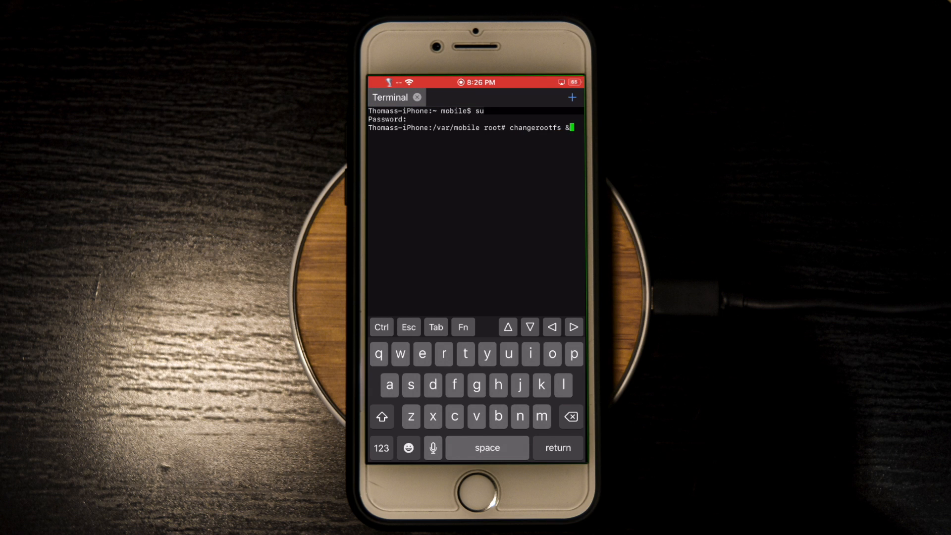
key("return")
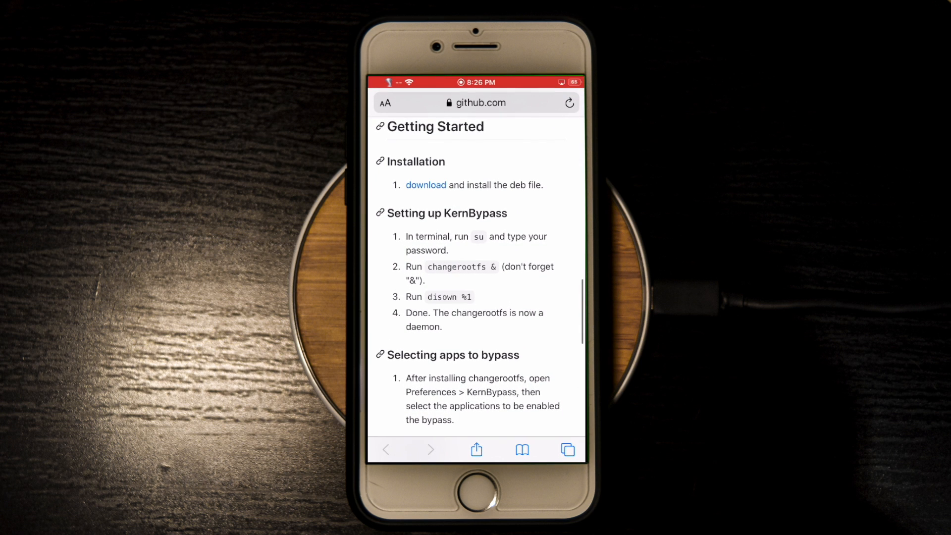
double_click(447, 296)
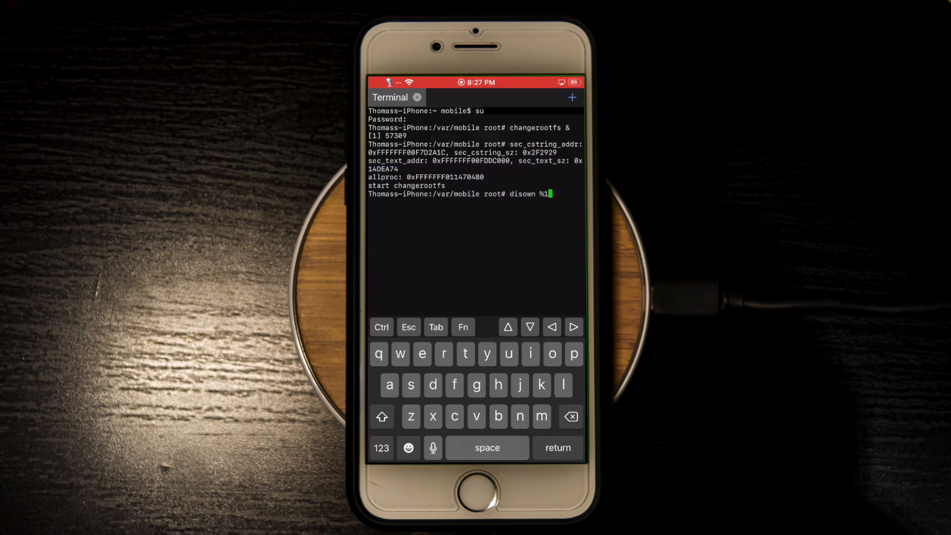
key("return")
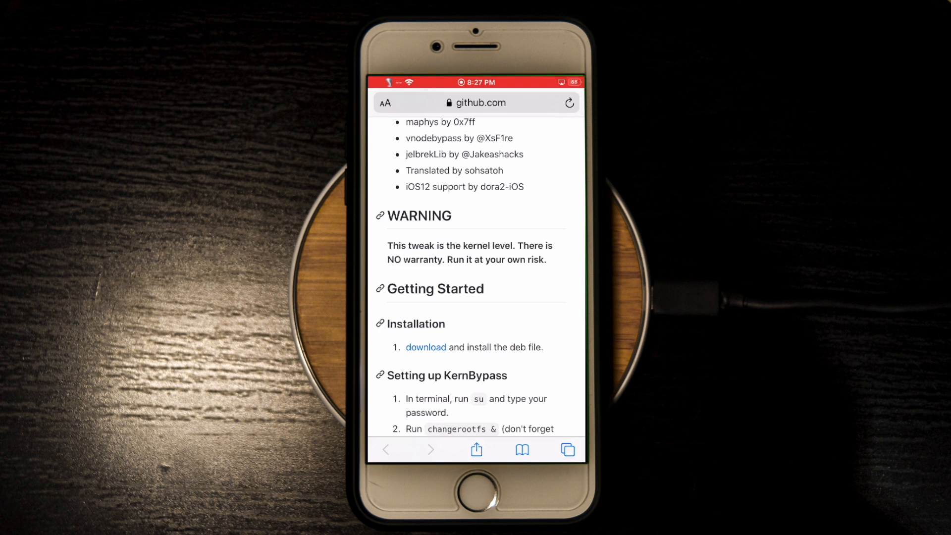
double_click(470, 251)
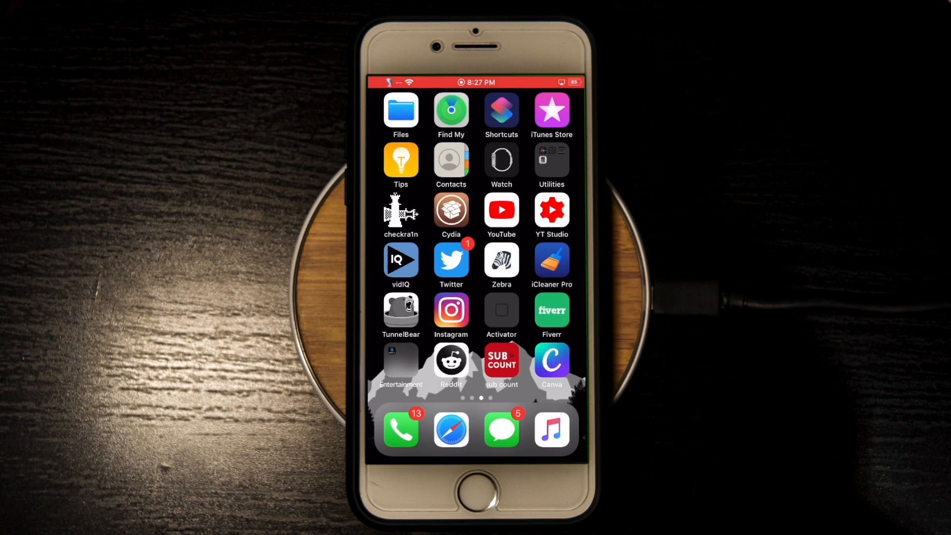
Step: Find Liberty Lite VN in Zebra's search, install it and finish with Restart SpringBoard
left_click(501, 260)
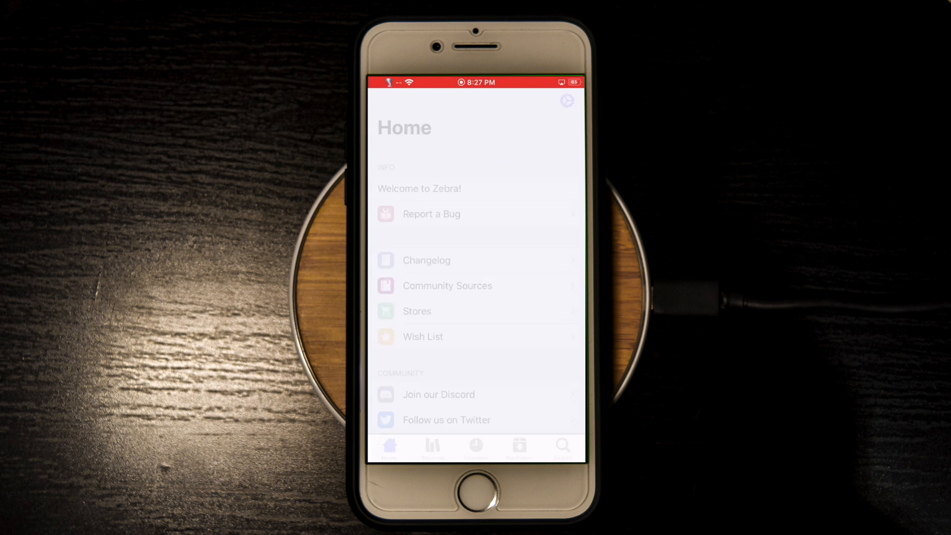
left_click(560, 446)
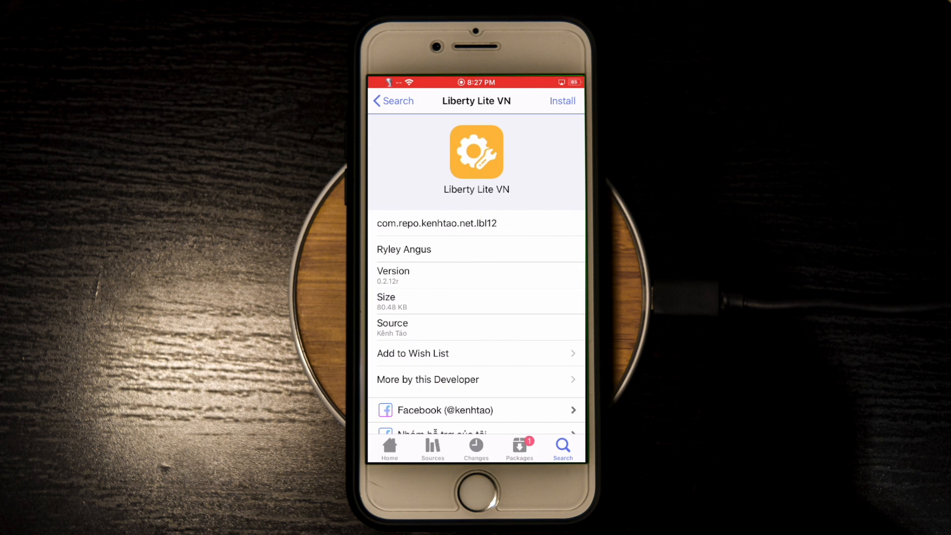
left_click(561, 101)
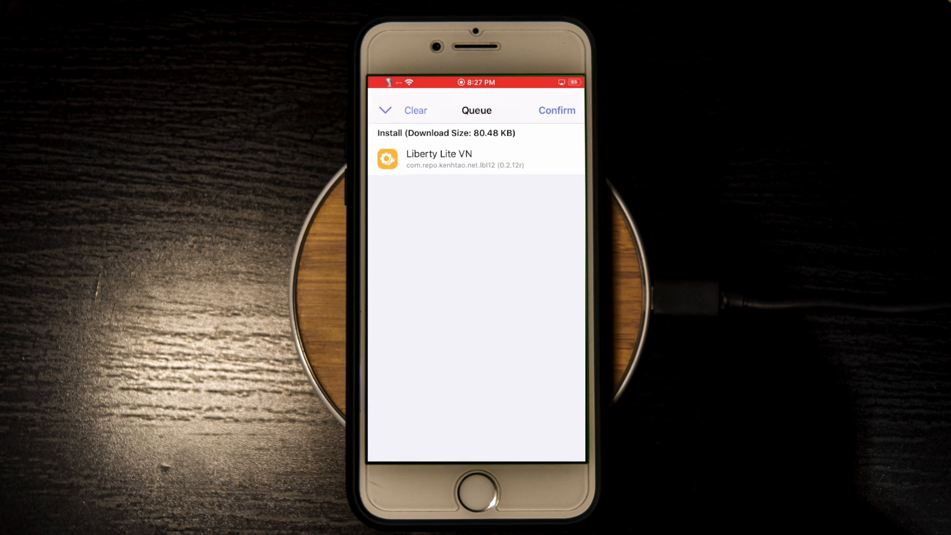
left_click(556, 109)
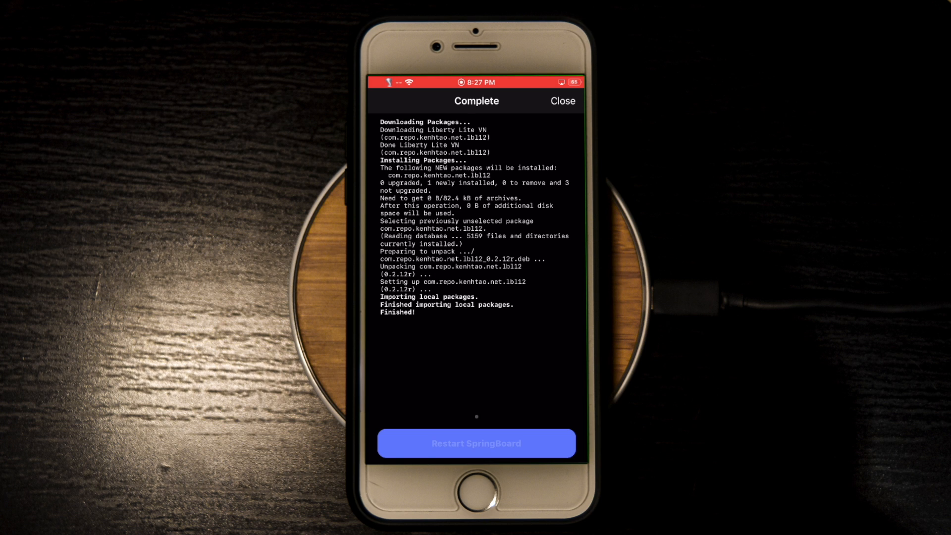
left_click(475, 443)
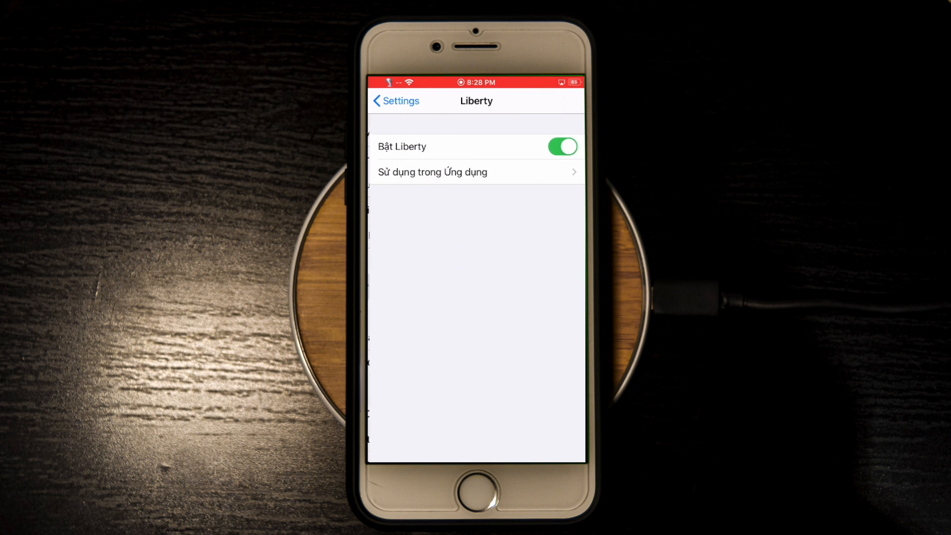
Step: Review Liberty's 'Sử dụng trong Ứng dụng' app list, then return to the main Liberty page
left_click(432, 171)
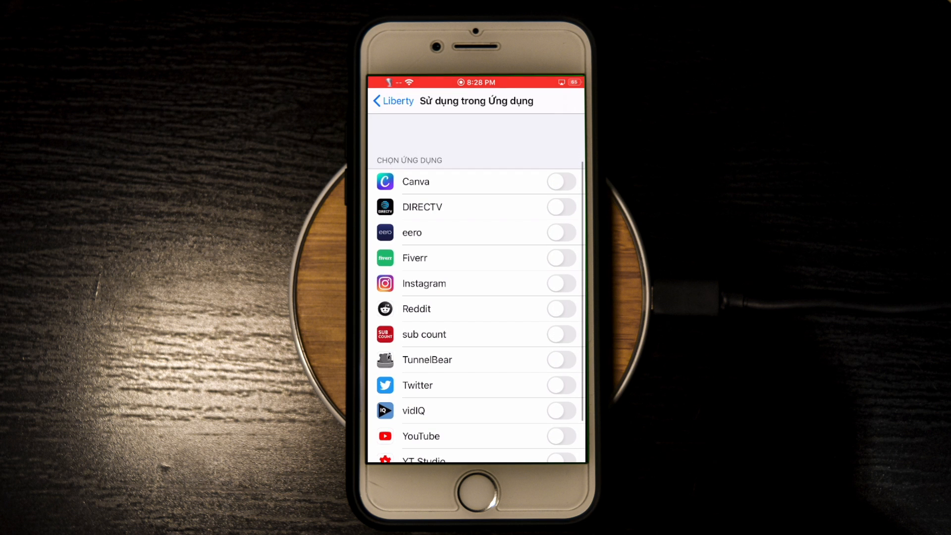
left_click(392, 101)
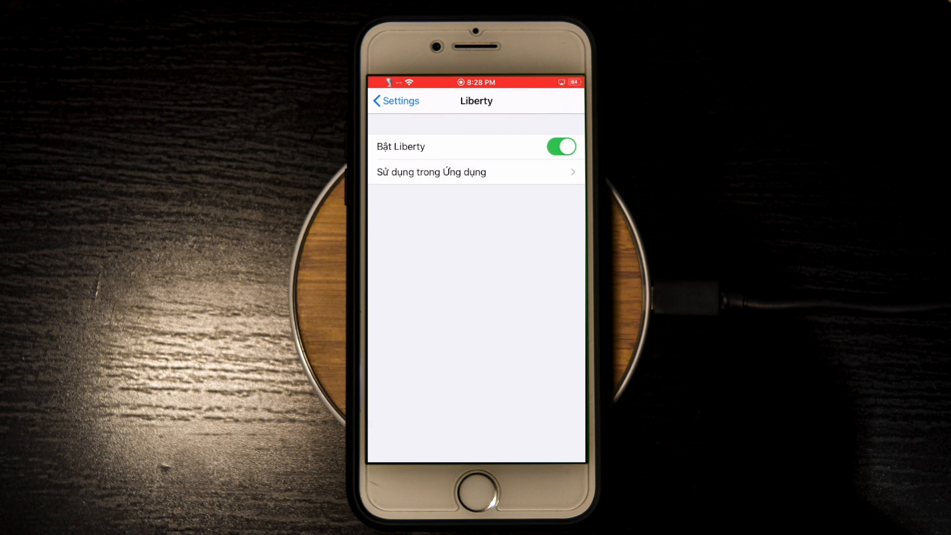